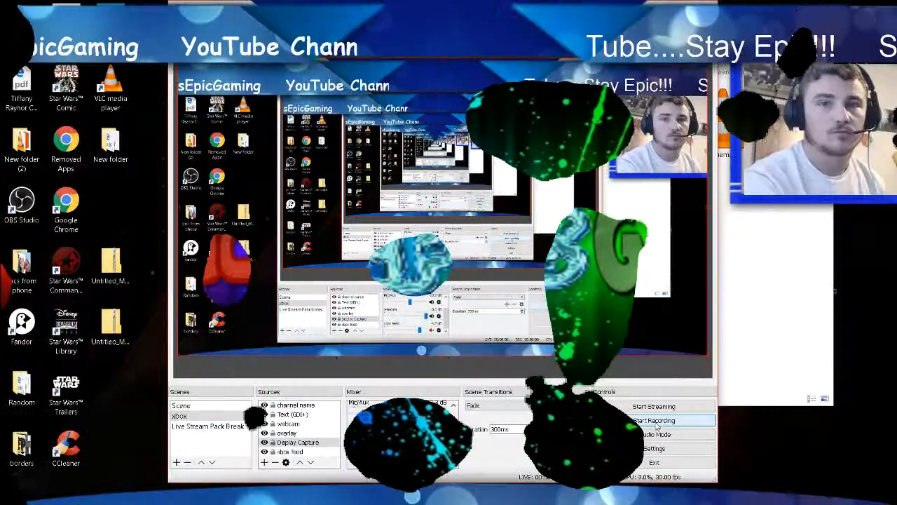
Start recording the desktop scene from the OBS Controls panel
click(654, 420)
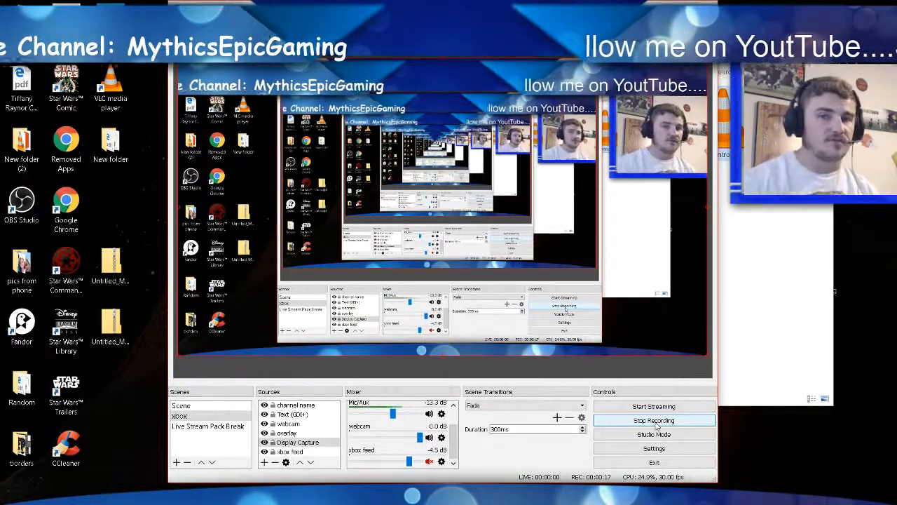
click(654, 420)
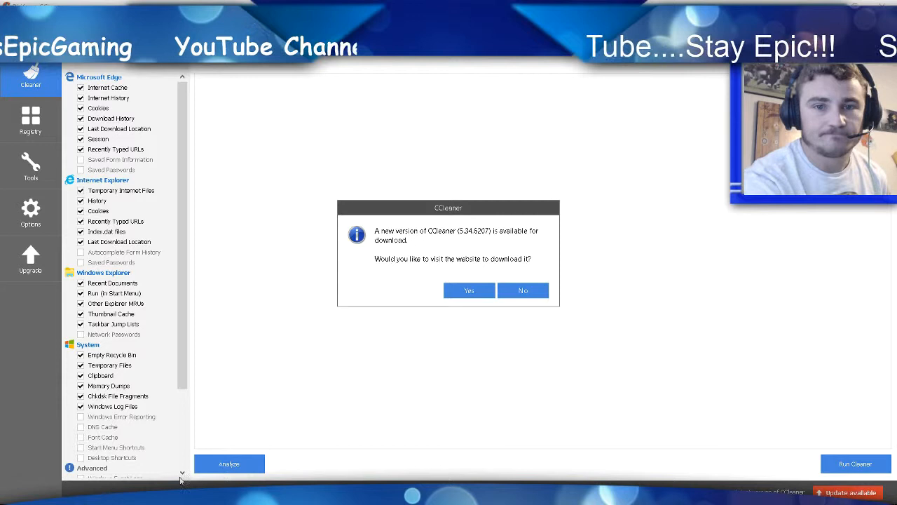
Decline CCleaner's update and disable the Kraken launcher under Tools > Startup
click(523, 291)
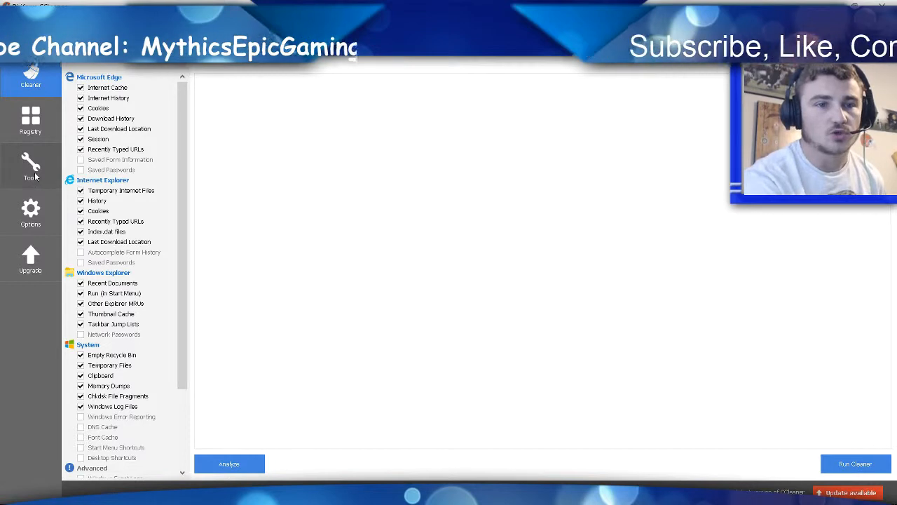
click(30, 166)
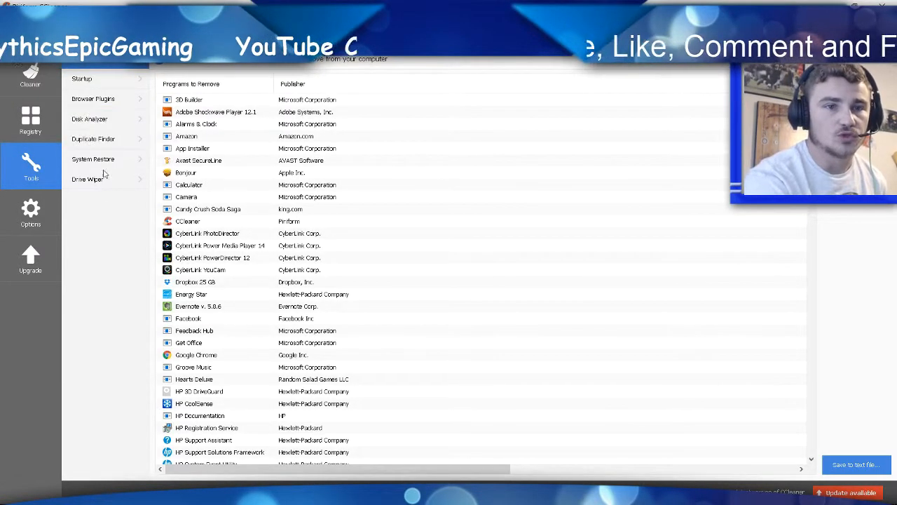
click(81, 78)
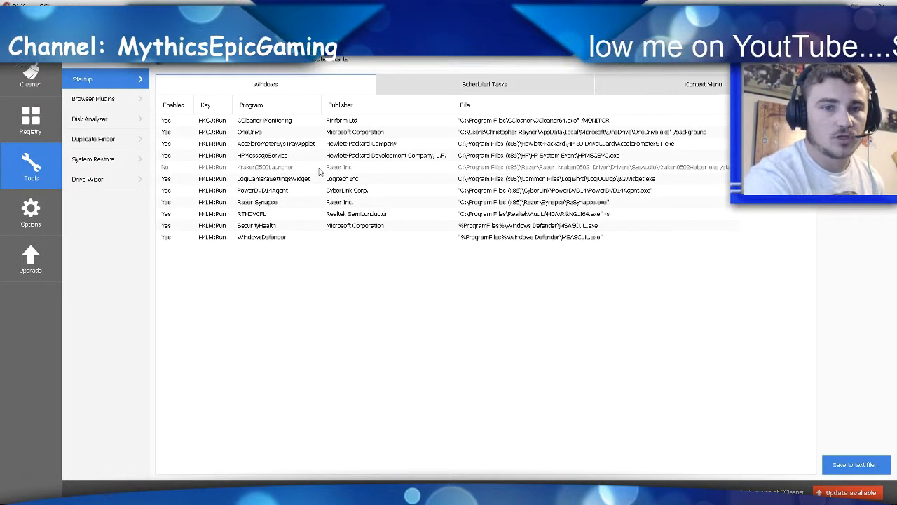
click(273, 166)
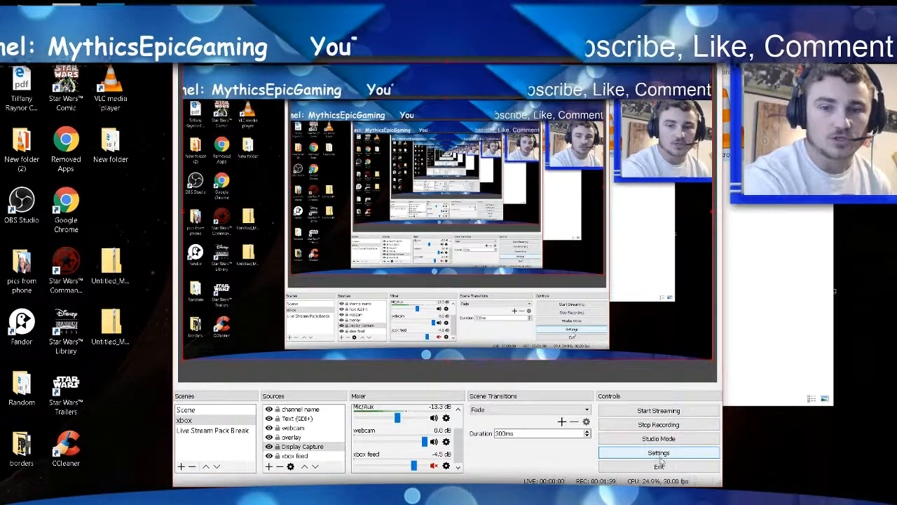
Set OBS Desktop Audio to Default and Mic/Auxiliary to Razer Kraken USB
click(658, 453)
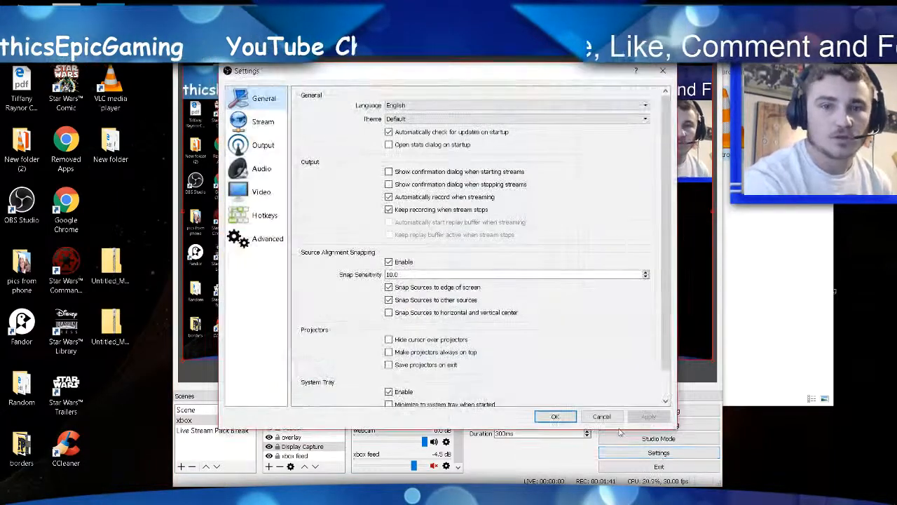
click(261, 169)
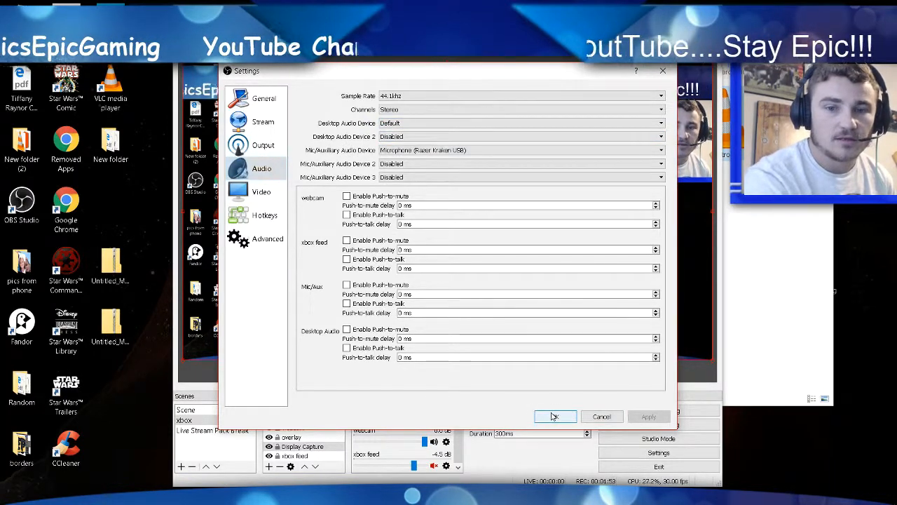
click(556, 415)
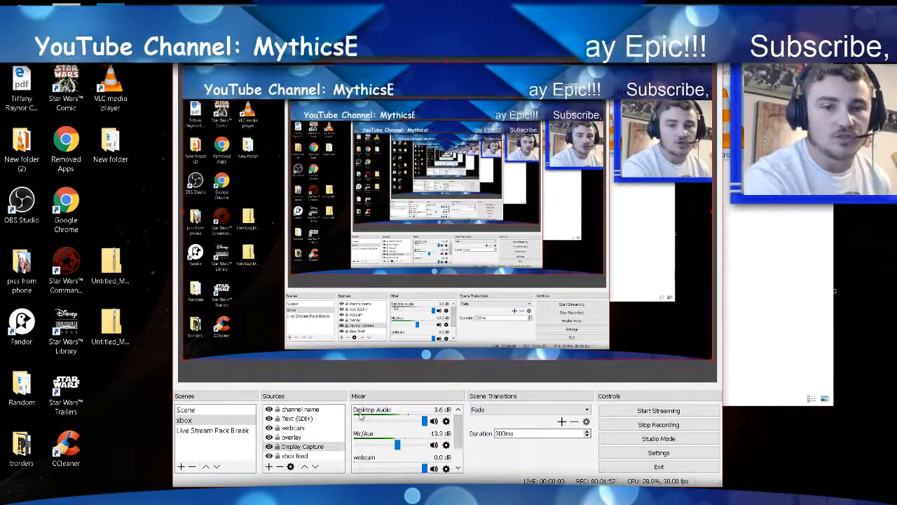
click(446, 421)
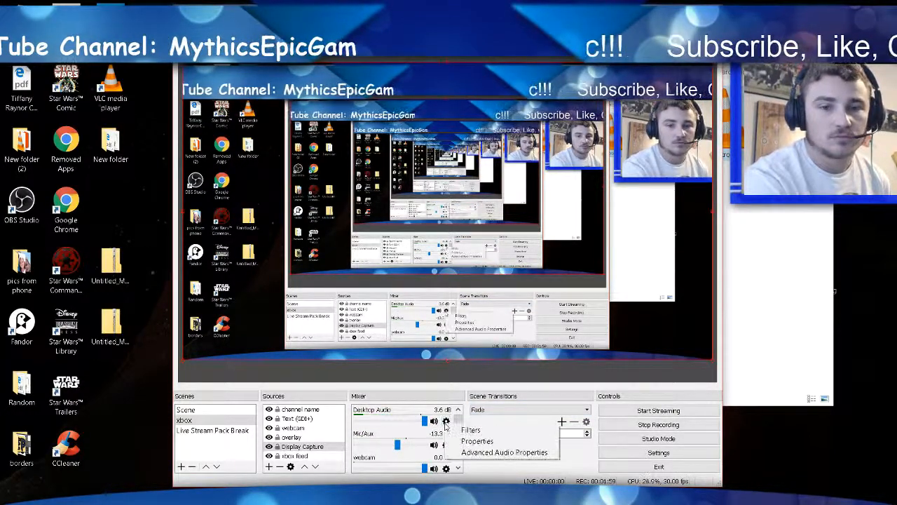
click(477, 441)
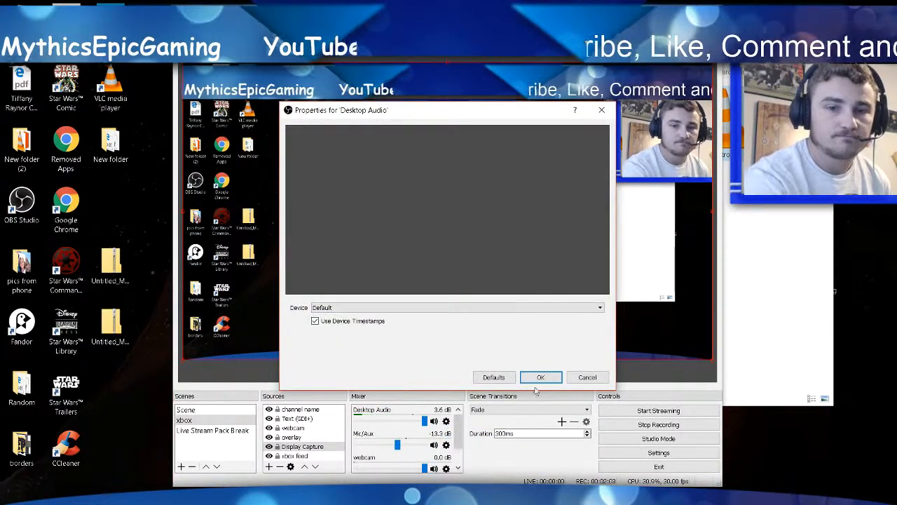
click(540, 376)
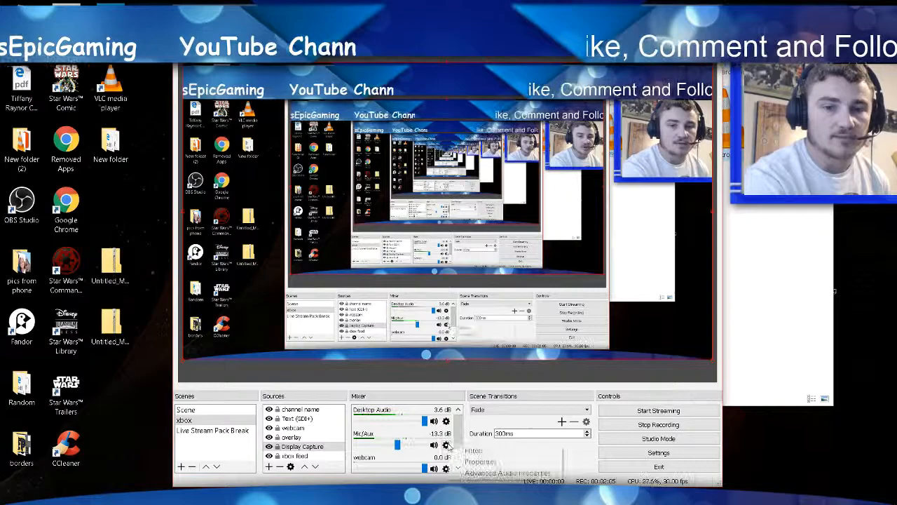
click(480, 461)
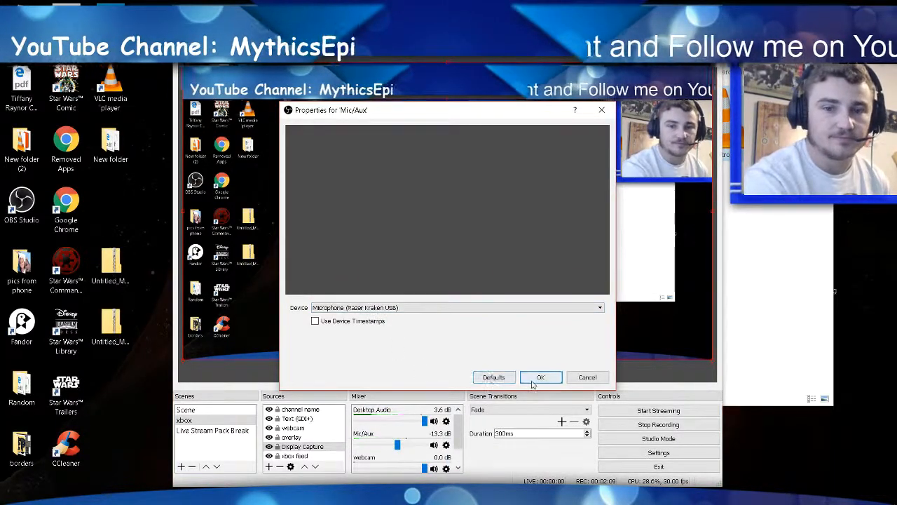
click(540, 377)
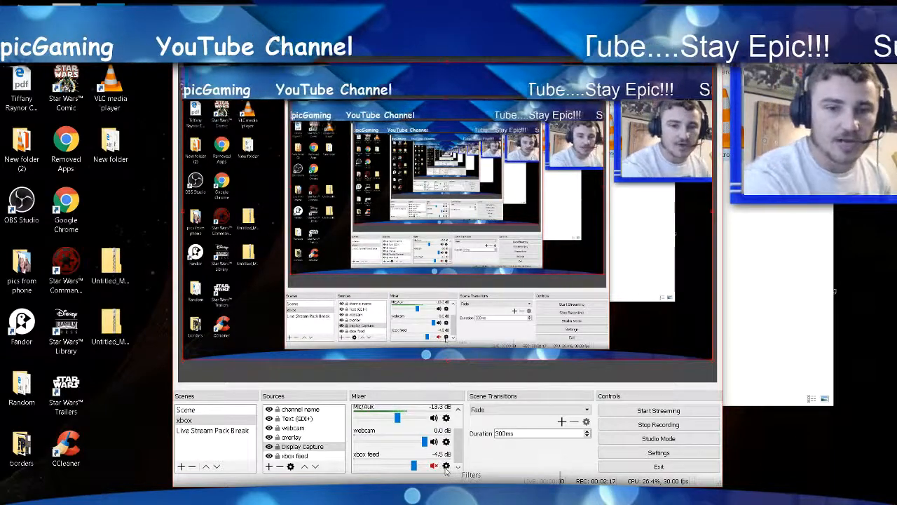
double_click(294, 456)
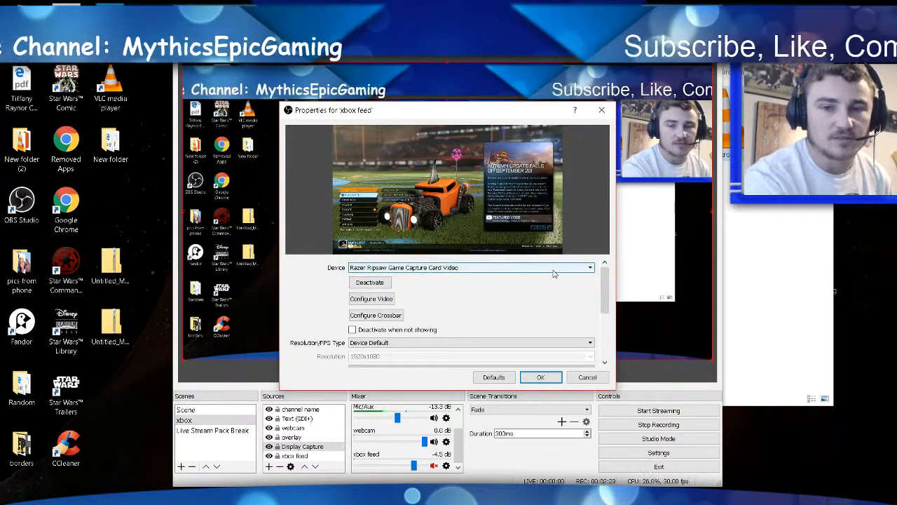
scroll(down, 3)
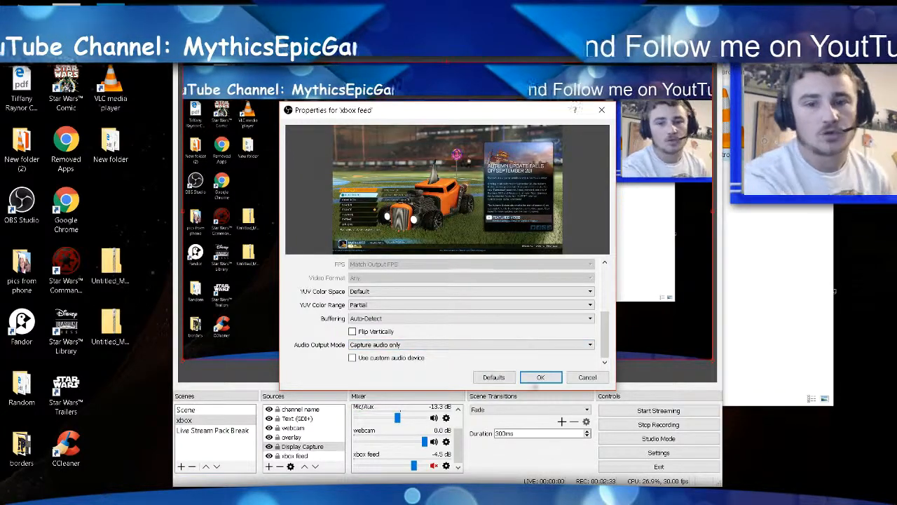
click(541, 377)
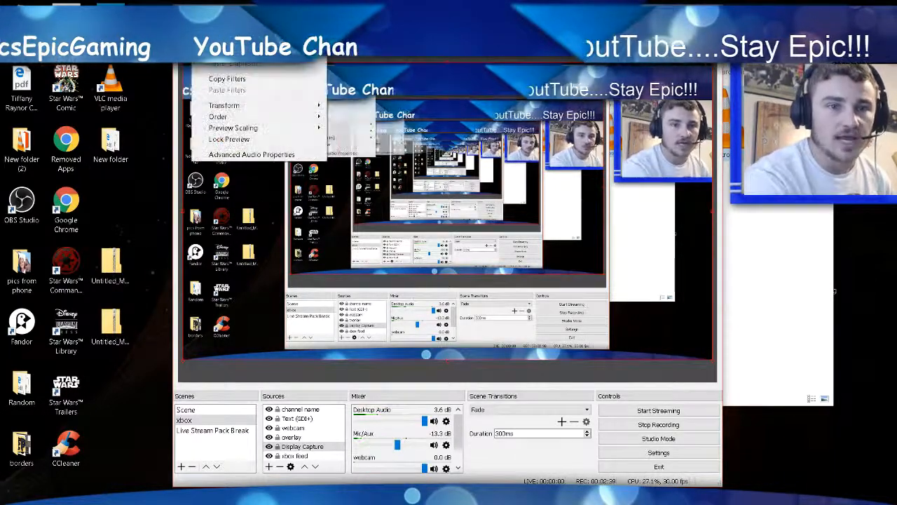
Set monitoring: xbox feed and Desktop Audio monitor+output, Mic/Aux monitor only, webcam off
click(251, 154)
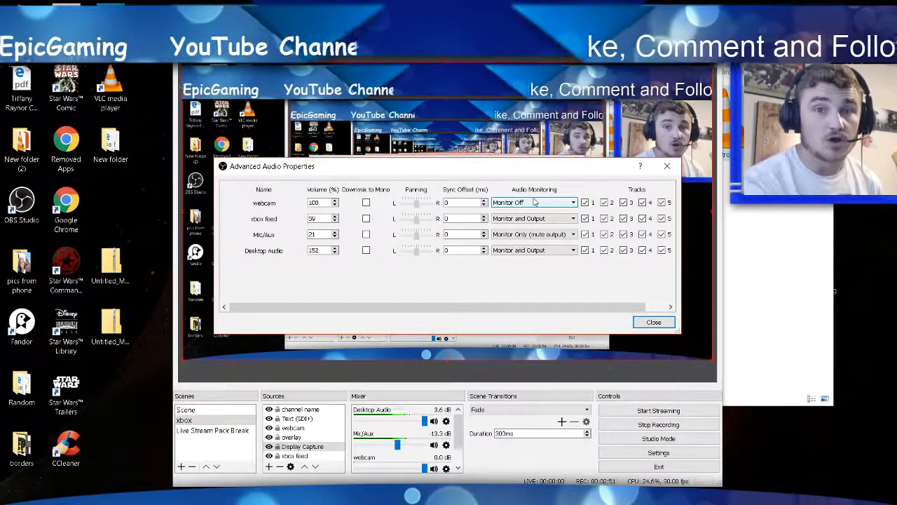
click(533, 218)
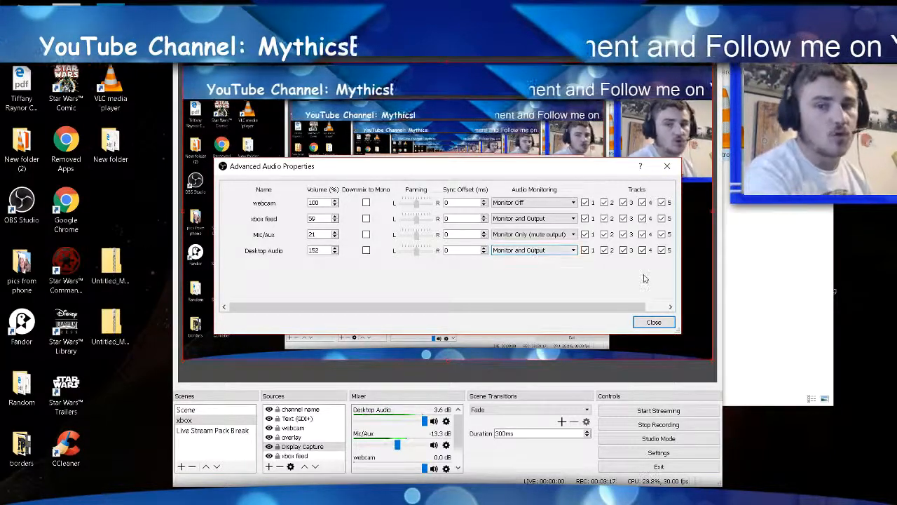
click(653, 321)
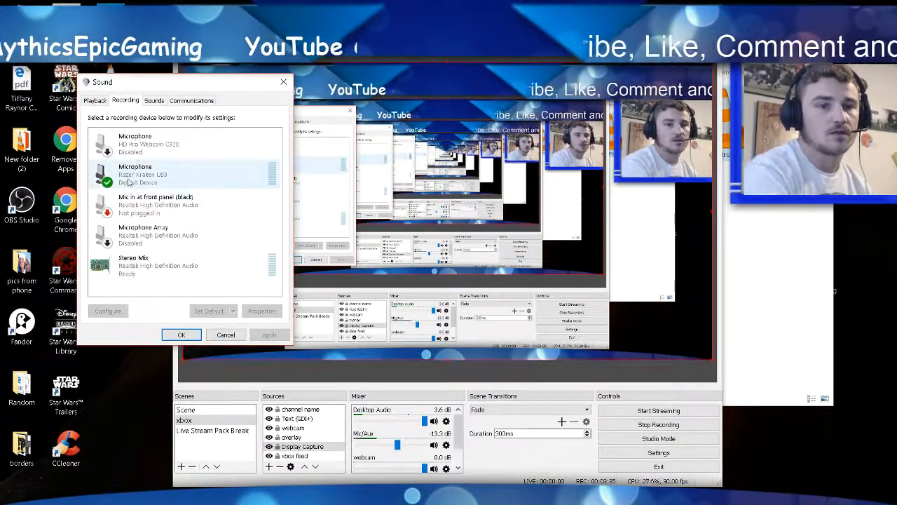
Make Razer Kraken USB the default Windows recording and playback device
click(175, 144)
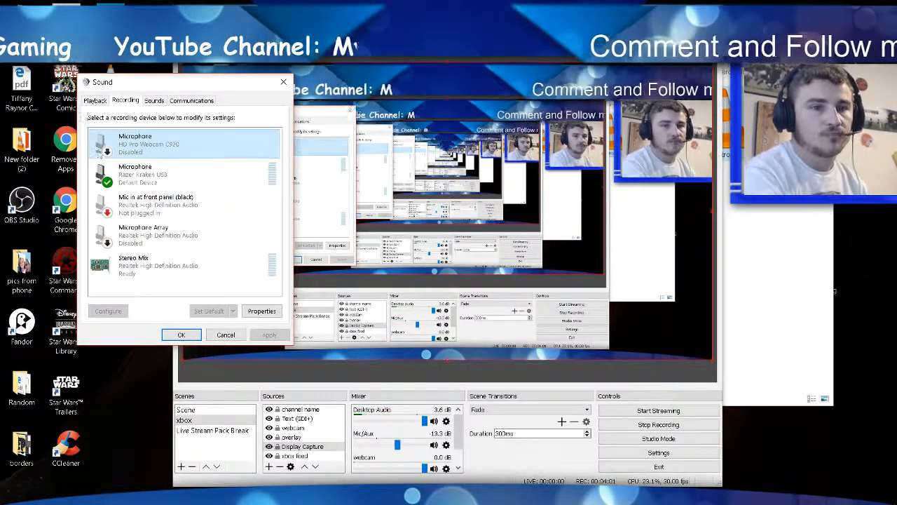
click(94, 100)
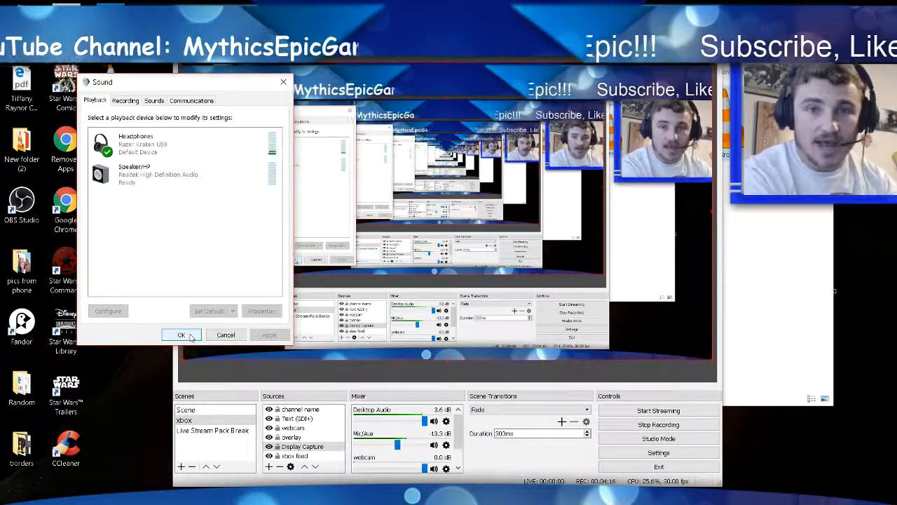
click(181, 334)
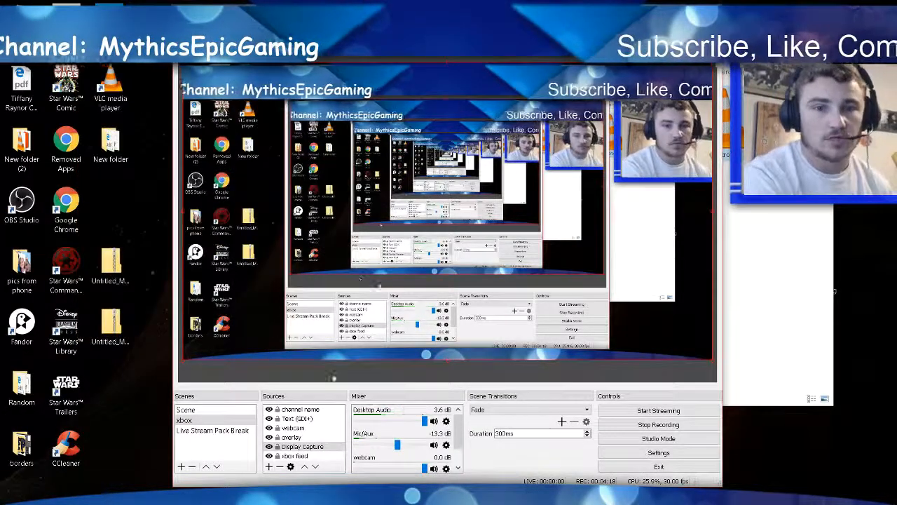
click(446, 421)
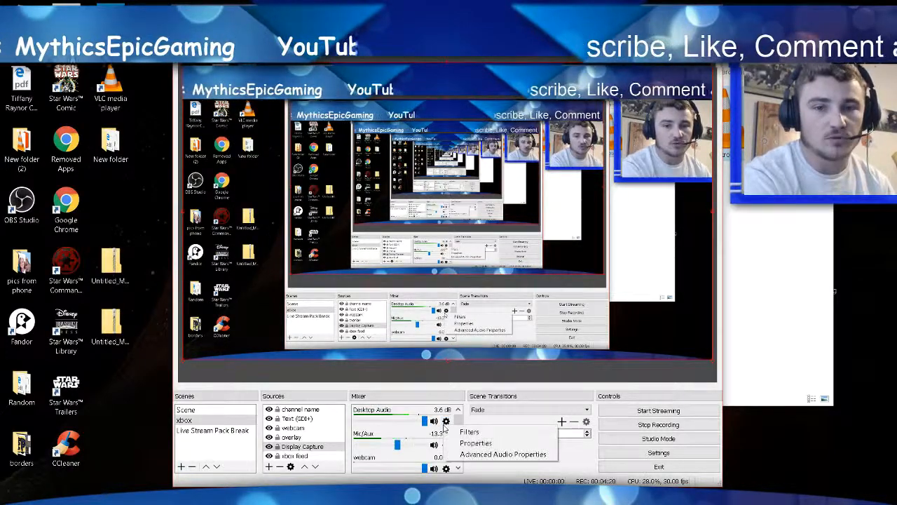
click(475, 443)
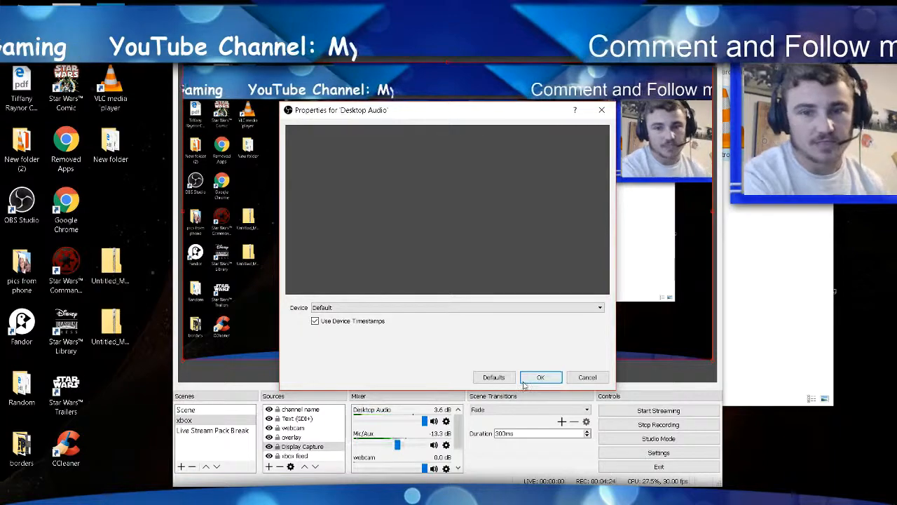
click(540, 376)
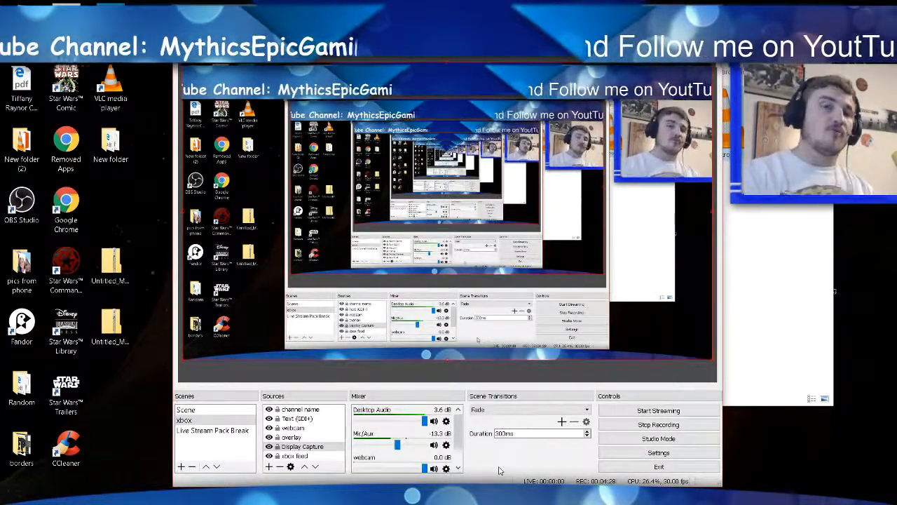